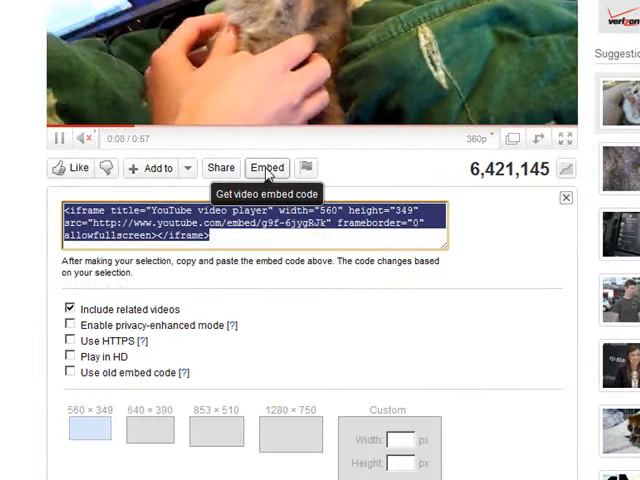
Reveal the YouTube video's iframe embed code via Share, Embed and copy it
left_click(212, 428)
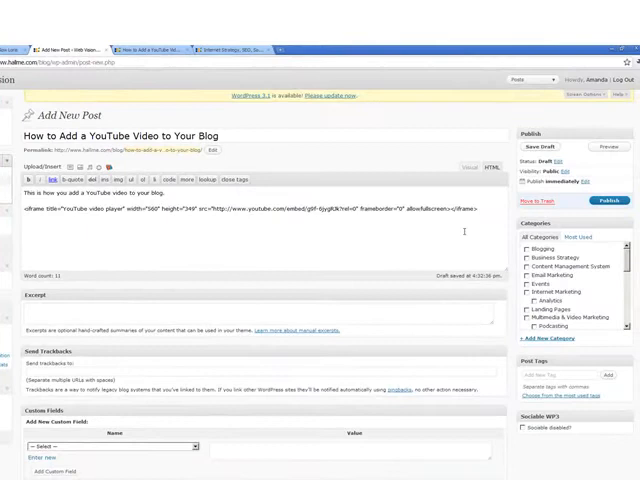
Publish 'How to Add a YouTube Video to Your Blog' and view the live page with the video
left_click(608, 148)
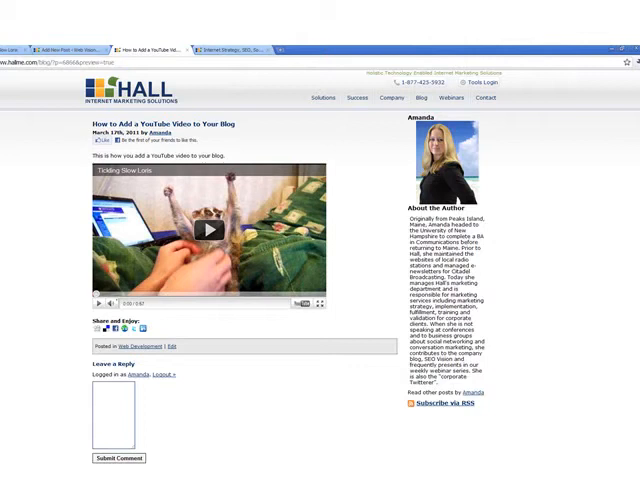